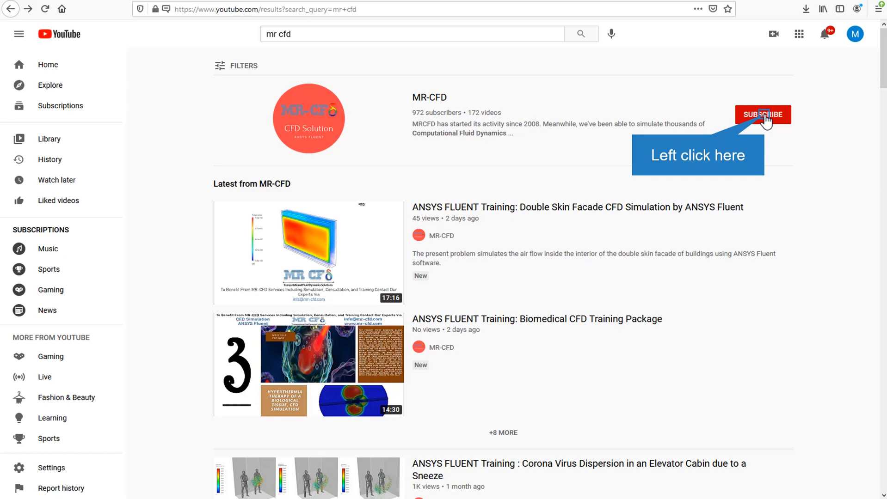
- Select the MR-CFD channel entry from the 'mr cfd' search results
left_click(308, 253)
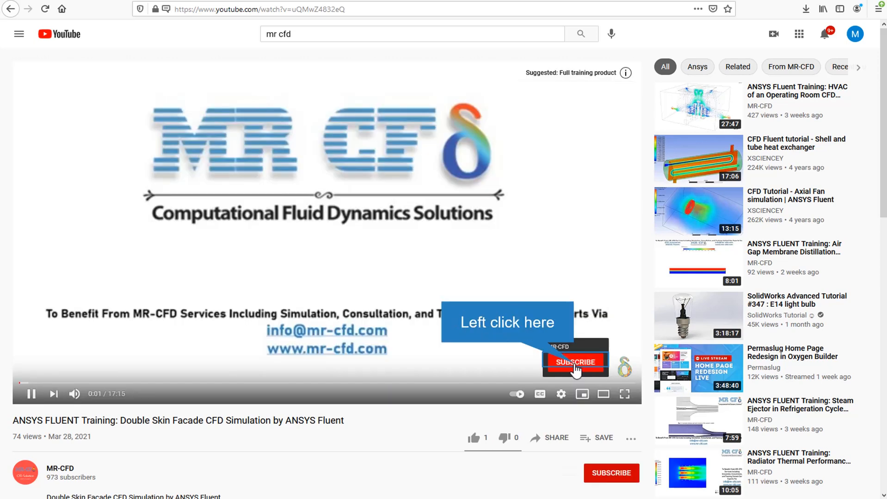
left_click(576, 362)
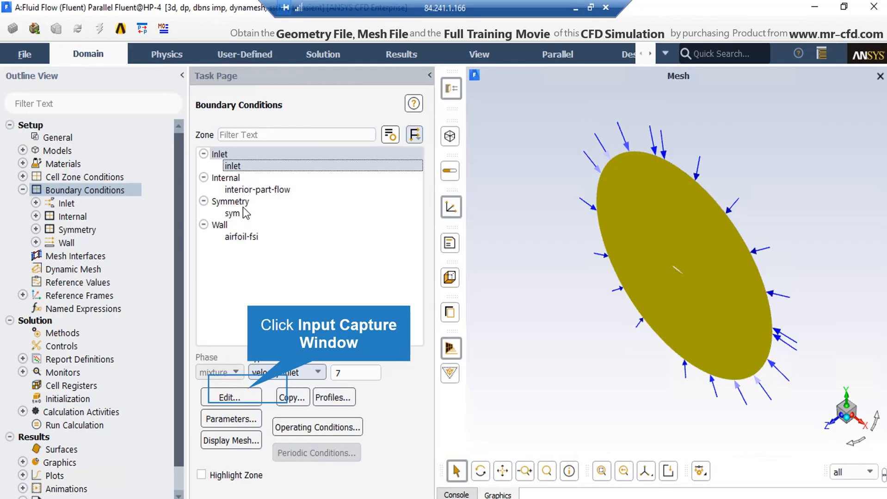
mouse_move(250, 380)
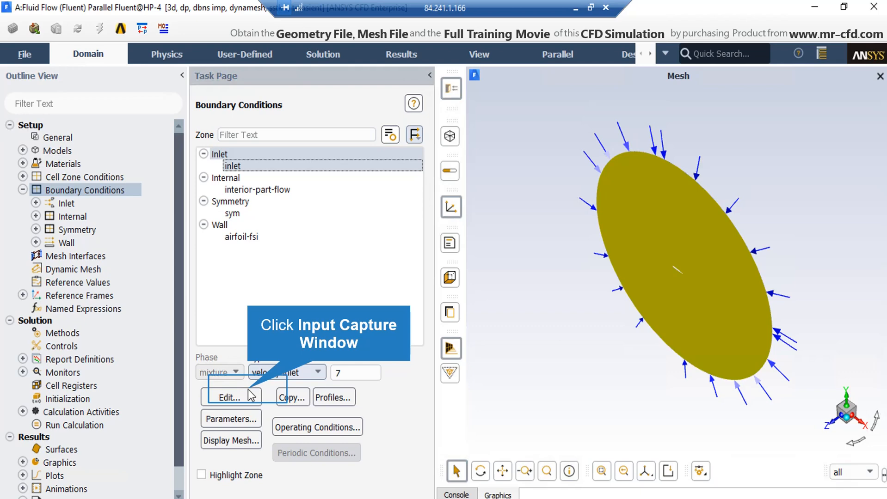
- Review the inlet's UDF-driven velocity settings, then go to the user-defined function tools
left_click(230, 397)
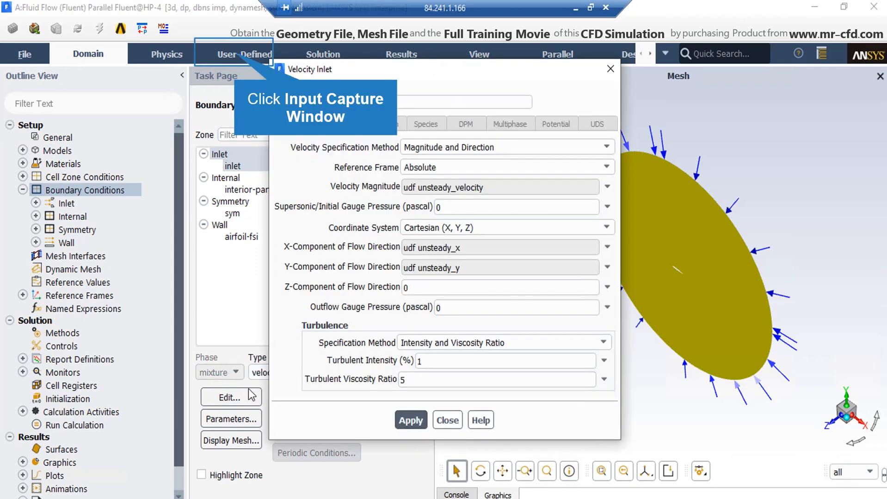
mouse_move(254, 394)
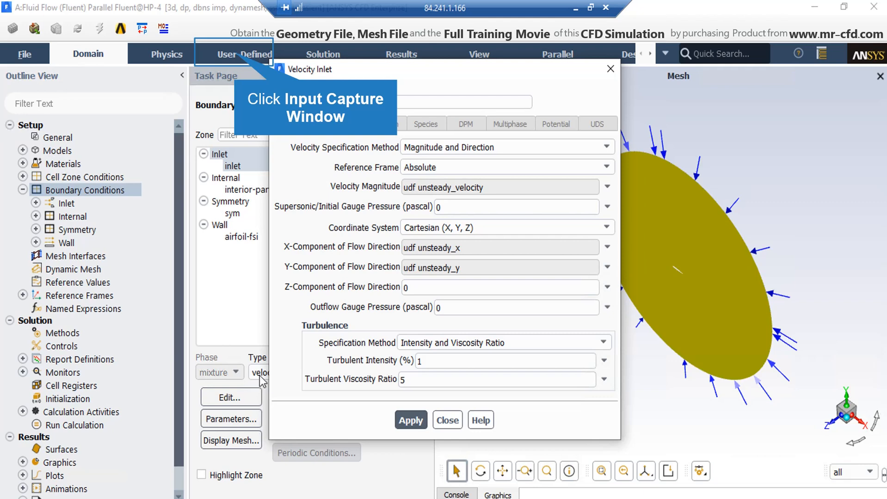
mouse_move(274, 366)
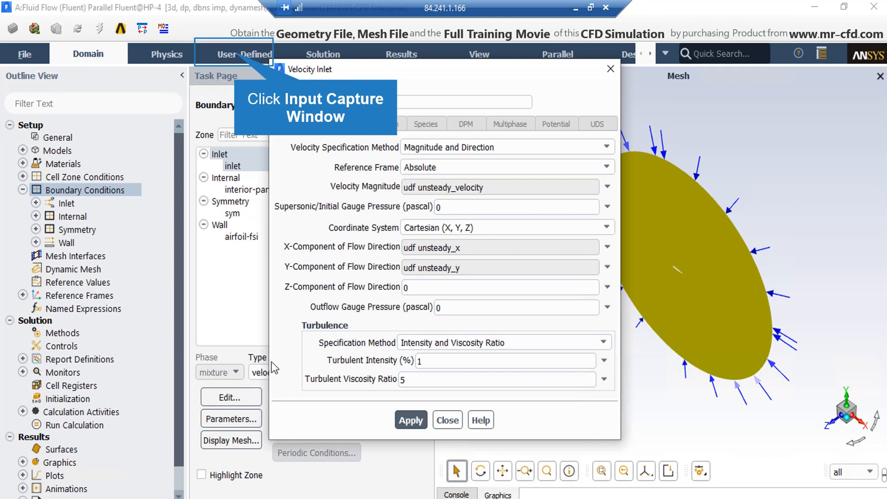
mouse_move(288, 348)
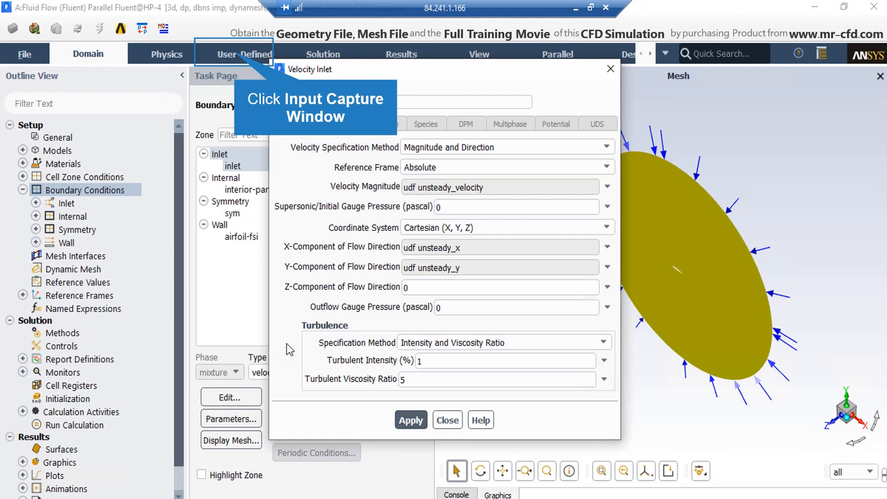
mouse_move(308, 327)
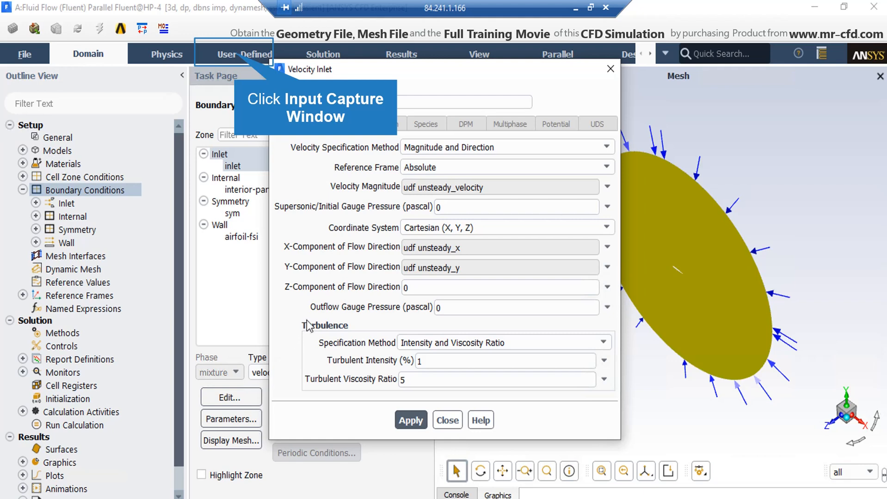
mouse_move(333, 297)
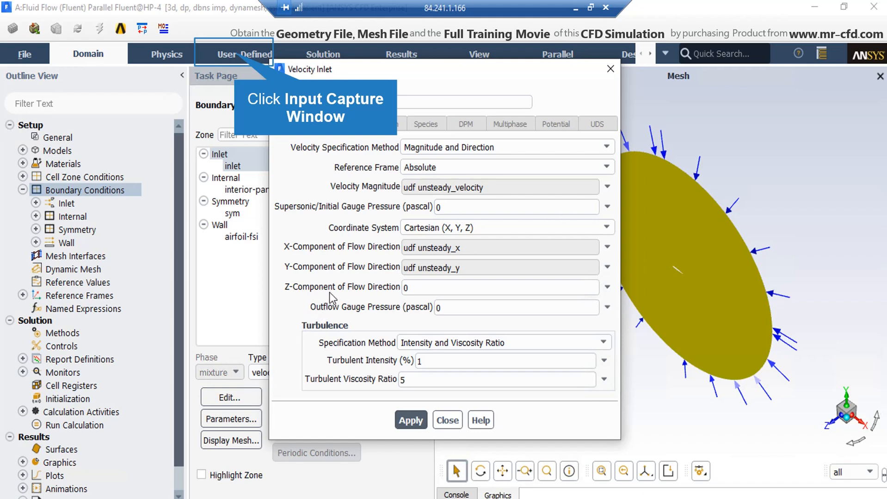
mouse_move(353, 273)
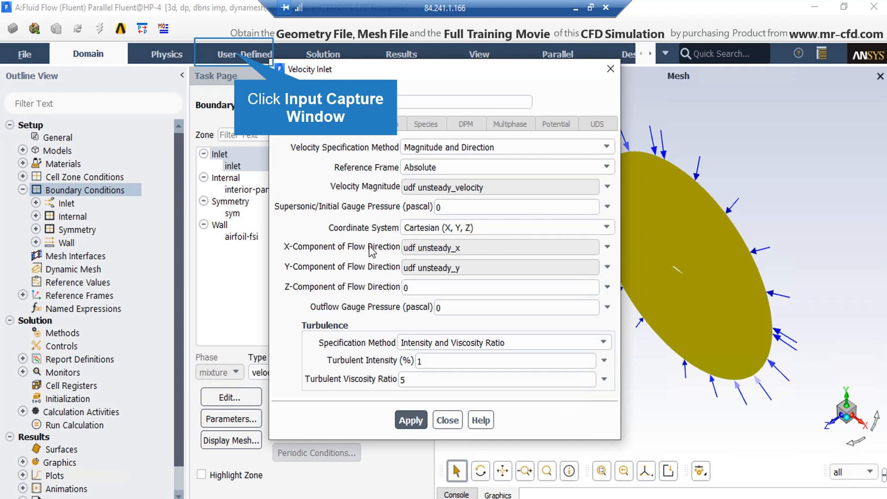
mouse_move(385, 235)
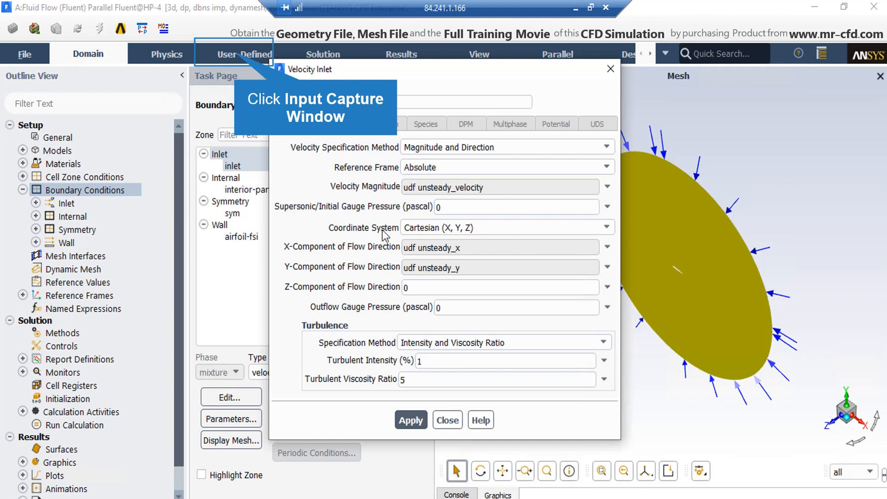
mouse_move(394, 224)
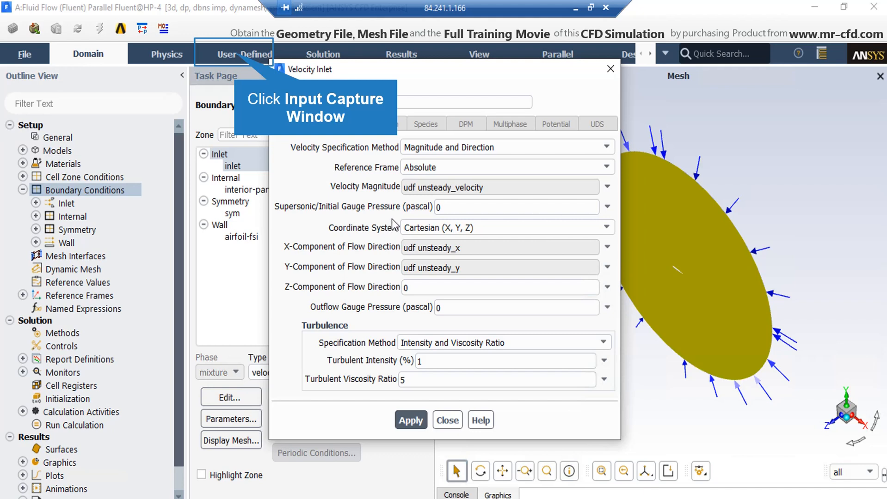
mouse_move(399, 216)
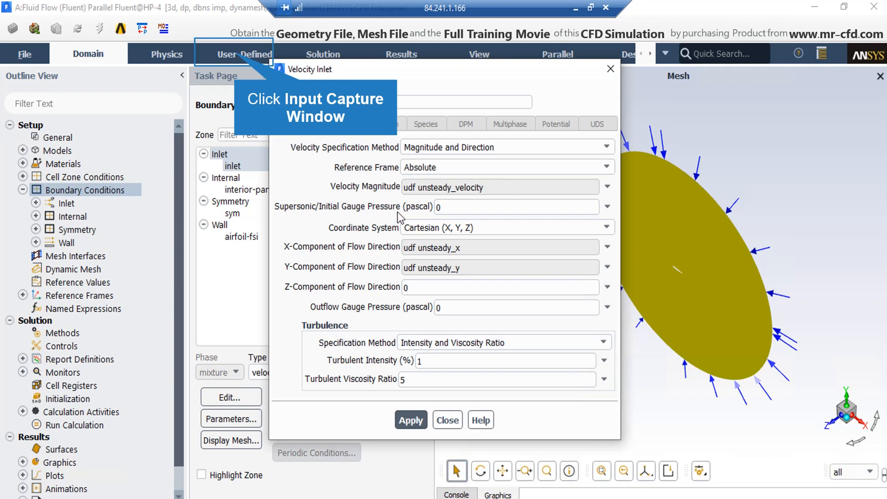
mouse_move(433, 216)
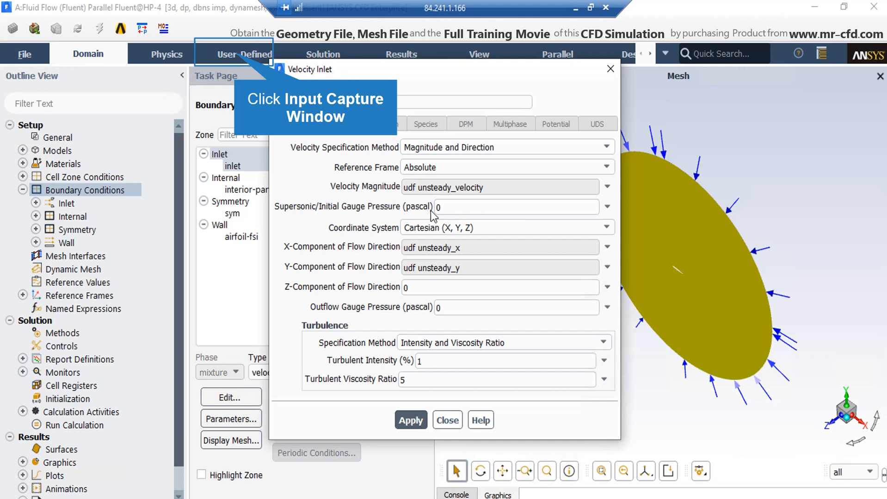
mouse_move(261, 104)
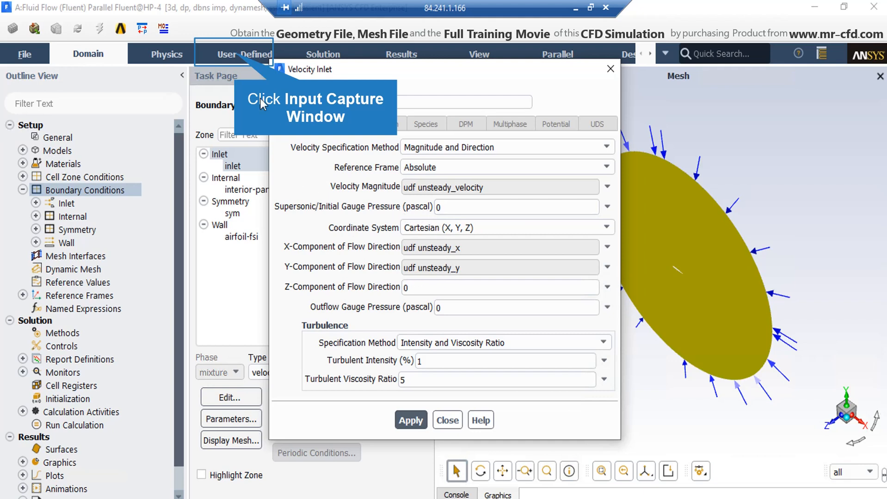
left_click(245, 54)
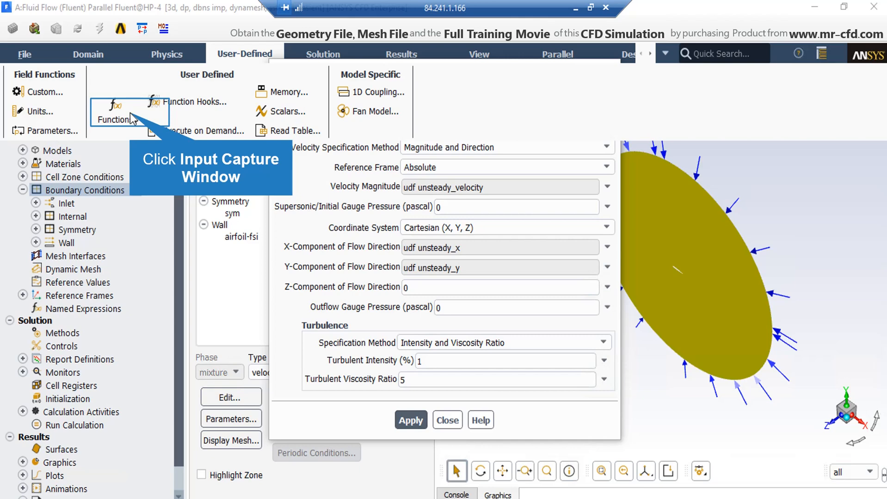
- Bring up the Compiled UDFs dialog with library name libudf
left_click(115, 111)
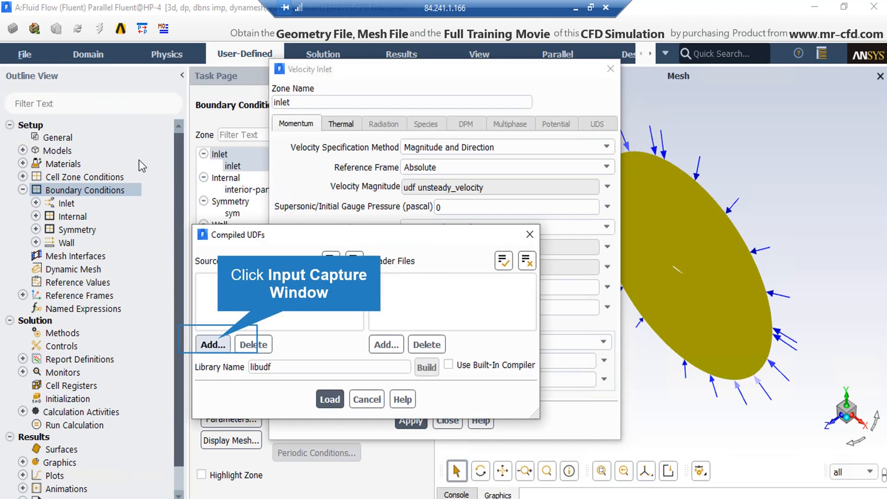
mouse_move(210, 266)
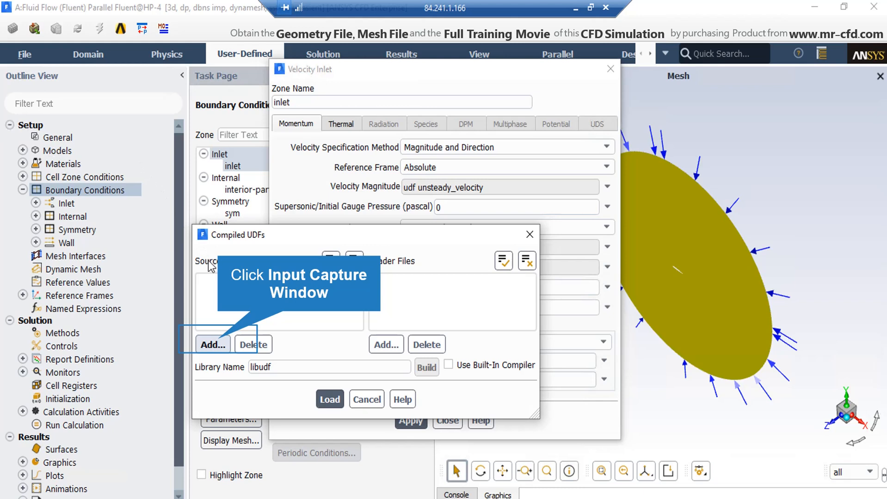
mouse_move(219, 333)
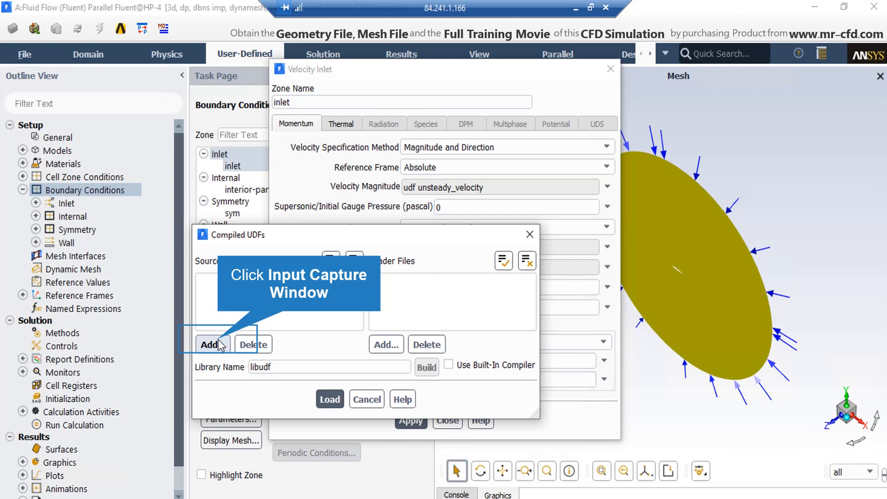
- Add a source file, browsing to the case folder listing unsteady_x&y-velocity2rad.c
left_click(209, 345)
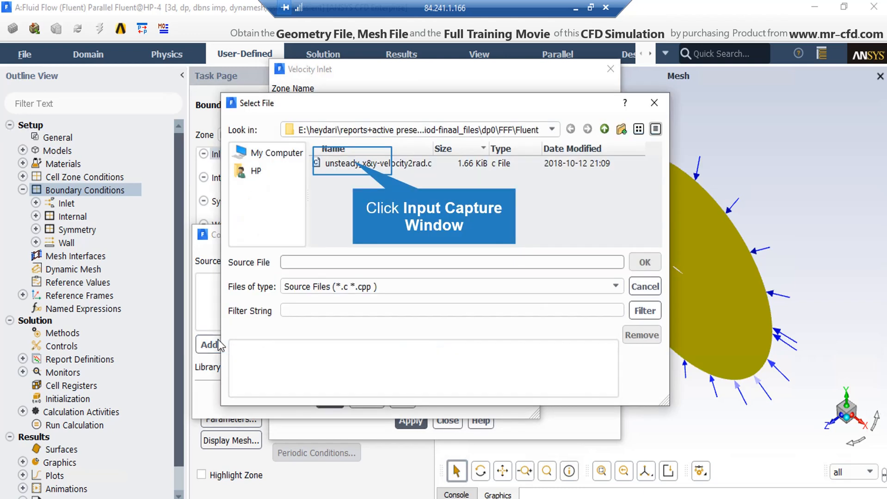
mouse_move(224, 342)
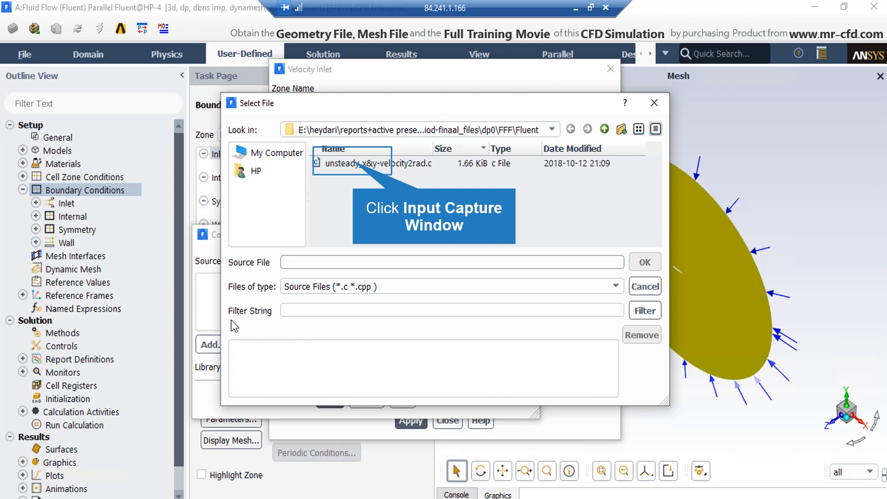
mouse_move(344, 205)
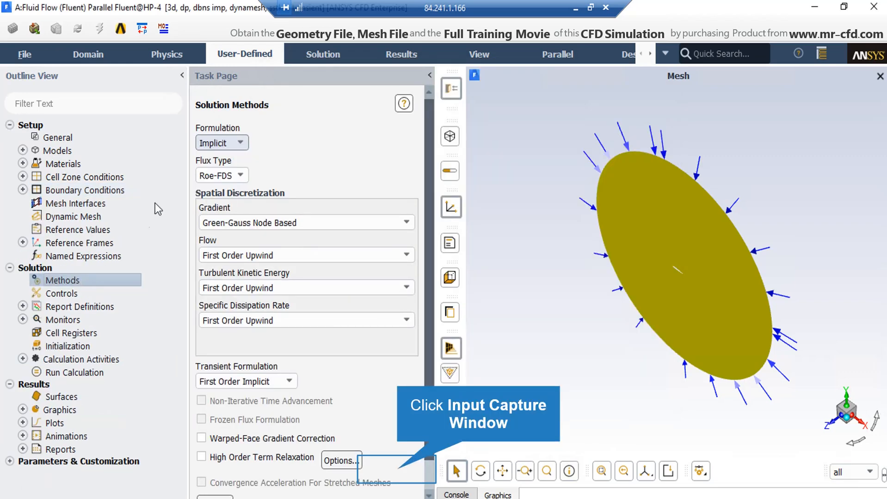
mouse_move(382, 428)
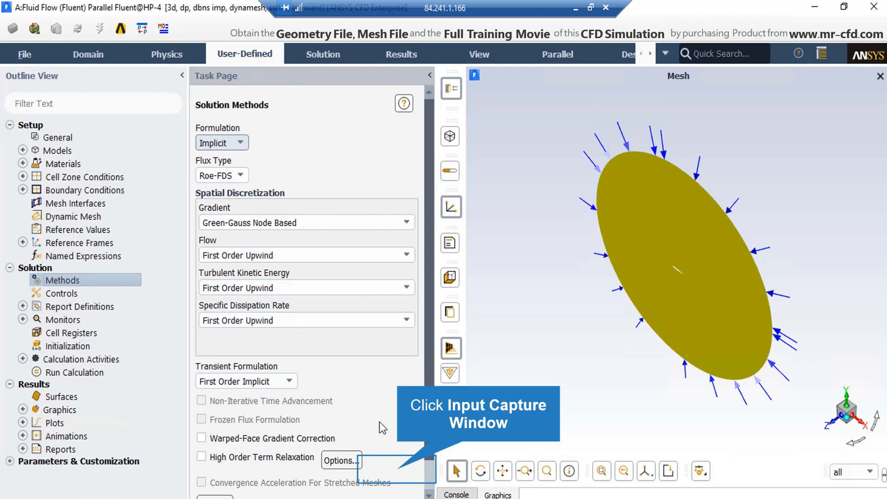
mouse_move(401, 475)
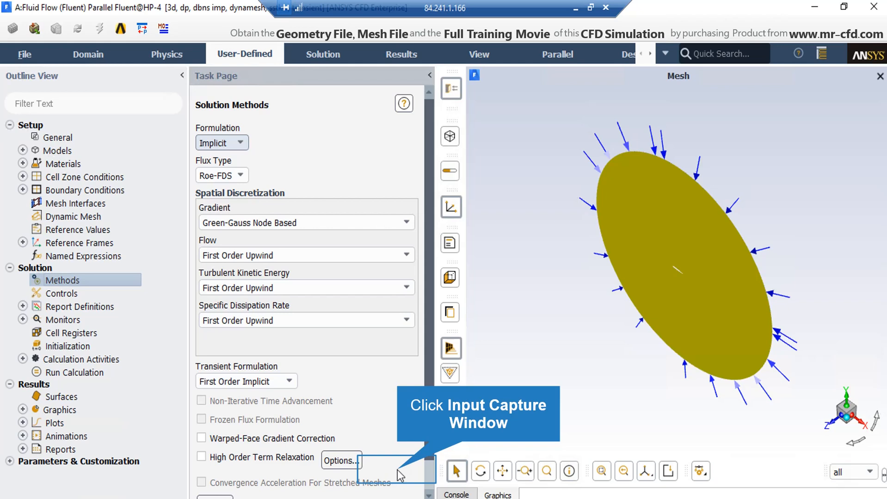
- Show the Solution Controls with Courant number 0.1 and under-relaxation 0.8 for turbulence
left_click(62, 293)
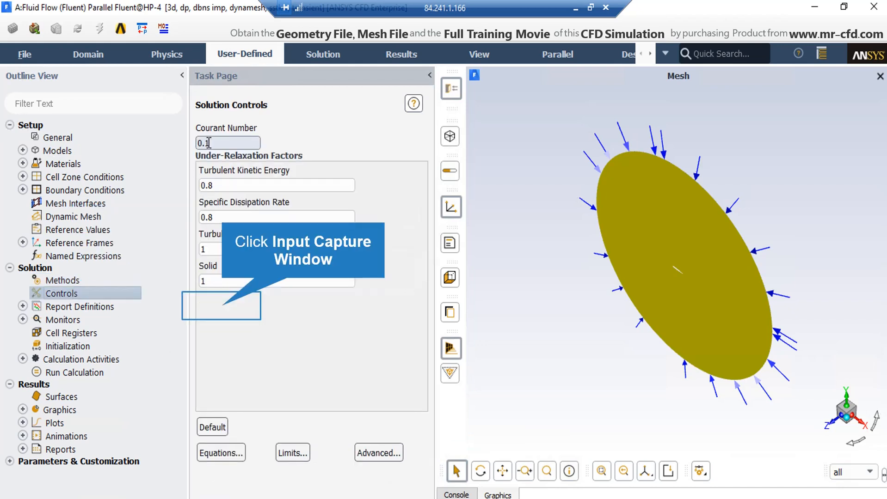
mouse_move(224, 311)
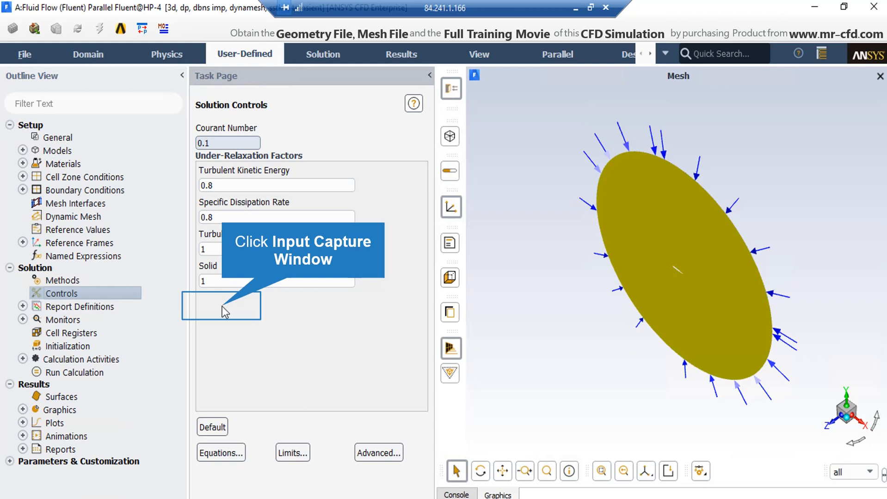
- Bring up the Report Definitions actions: edit, import, export or new
right_click(80, 306)
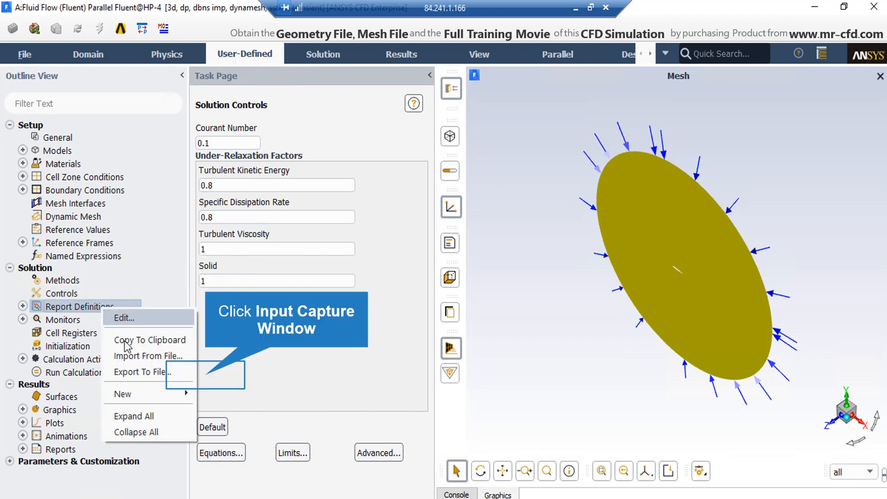
mouse_move(204, 384)
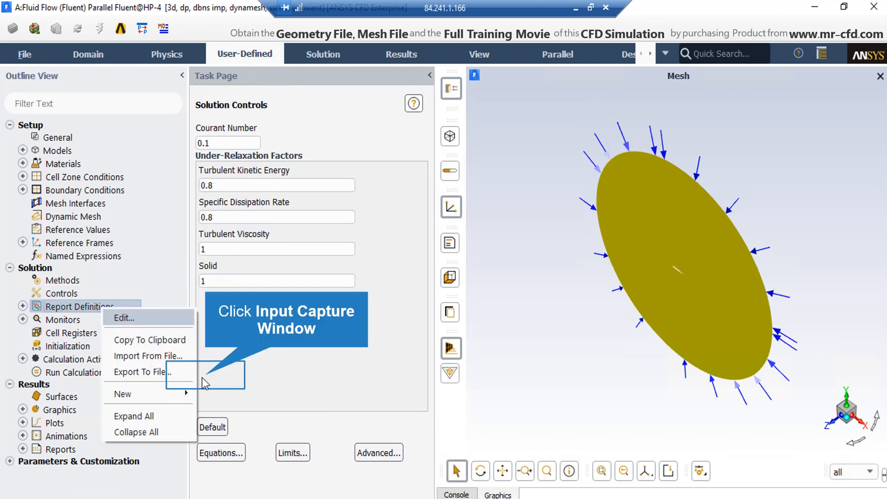
mouse_move(207, 381)
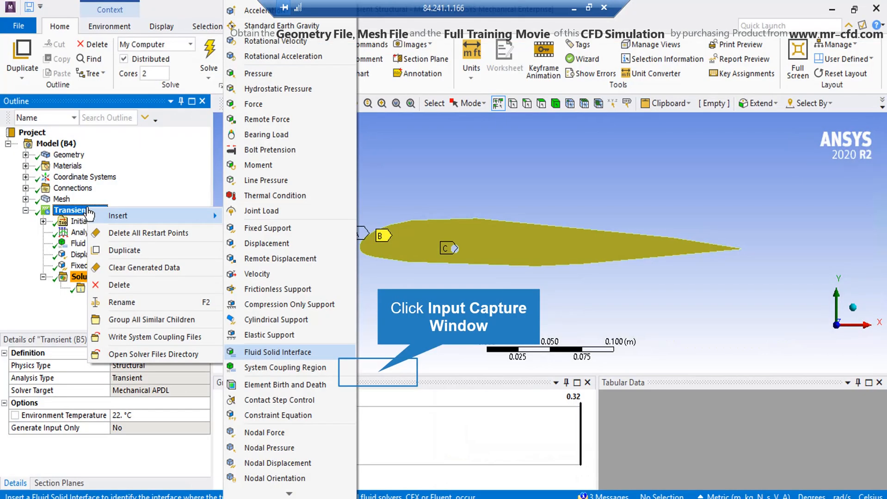
mouse_move(99, 216)
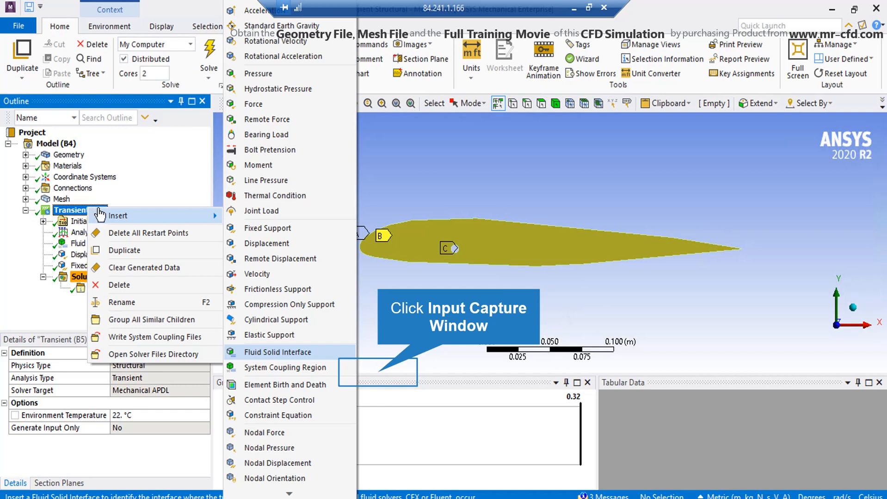
mouse_move(131, 215)
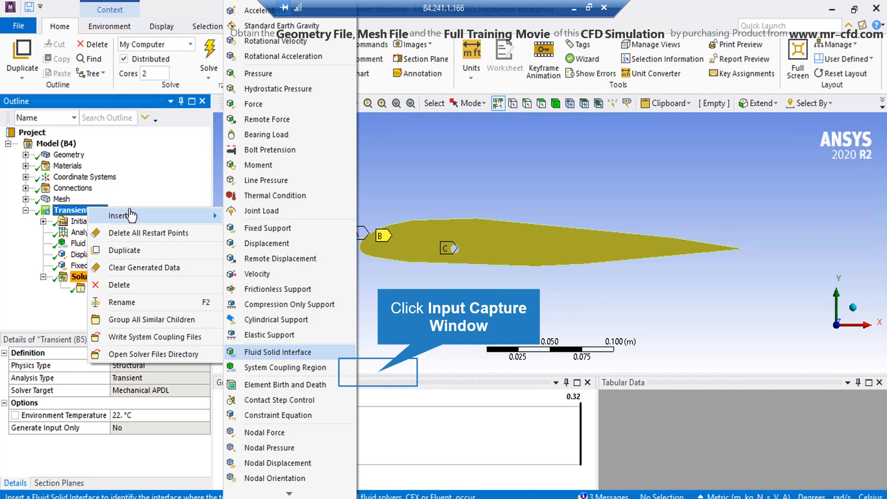
mouse_move(179, 217)
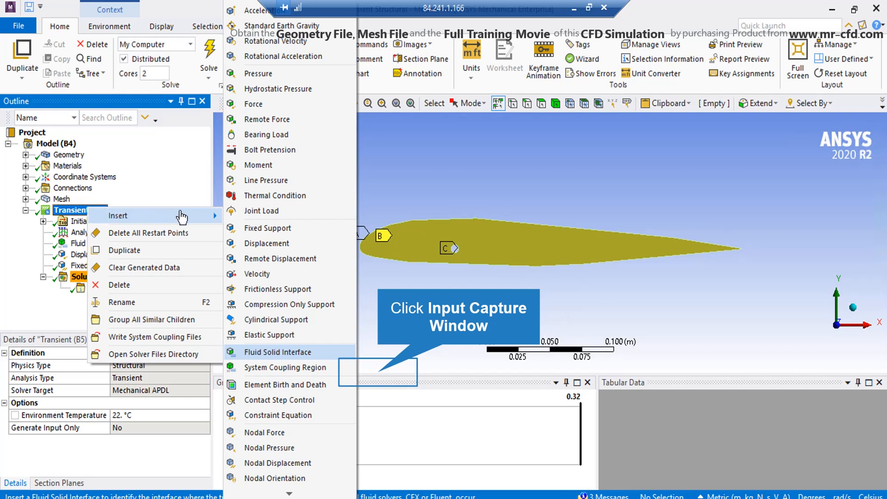
mouse_move(232, 219)
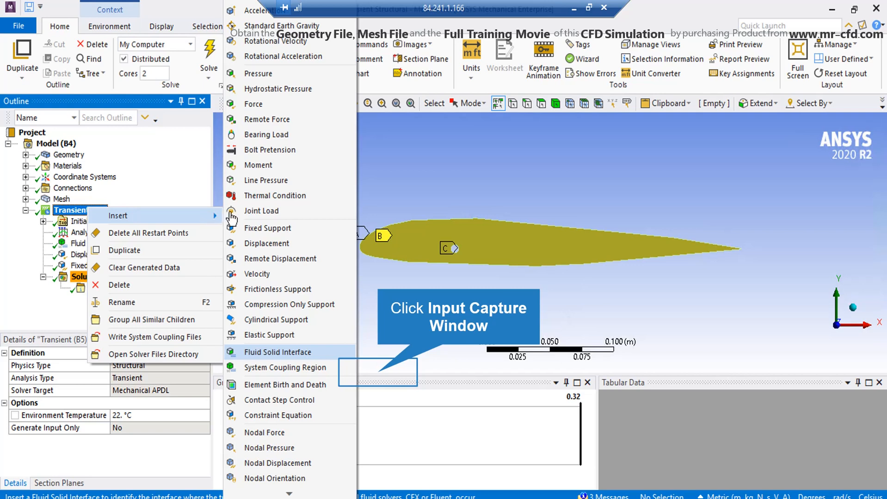
mouse_move(260, 221)
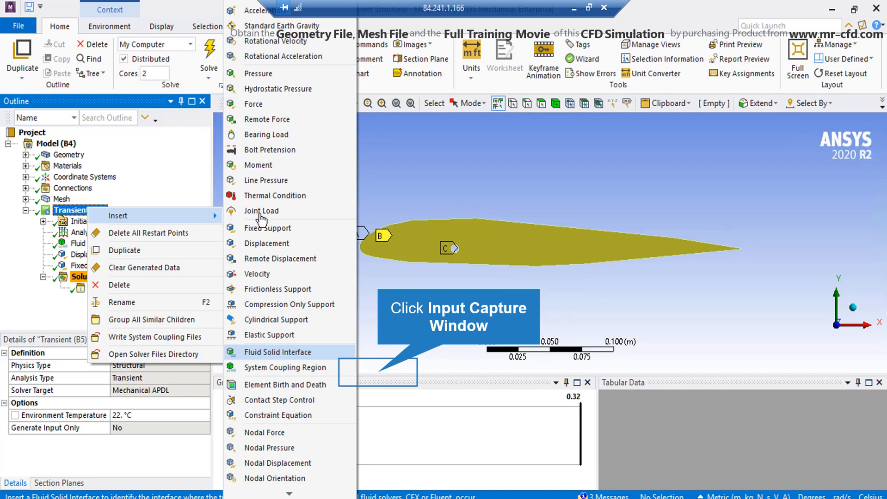
mouse_move(266, 221)
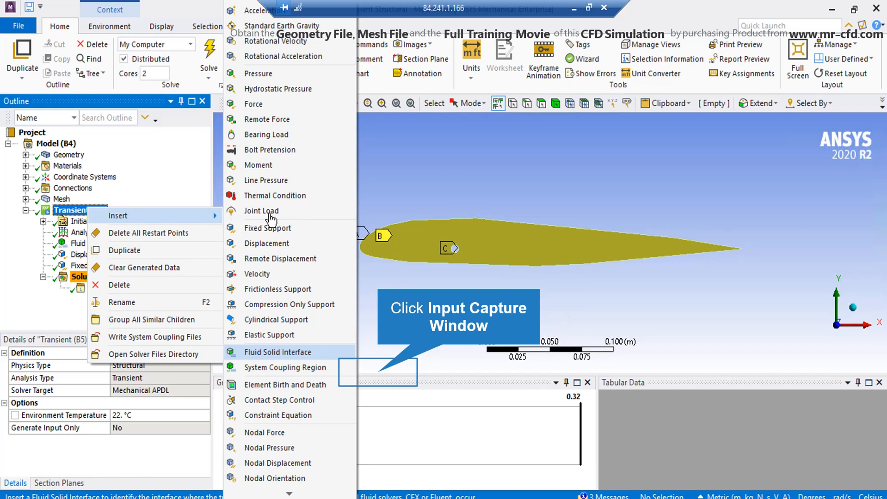
mouse_move(311, 362)
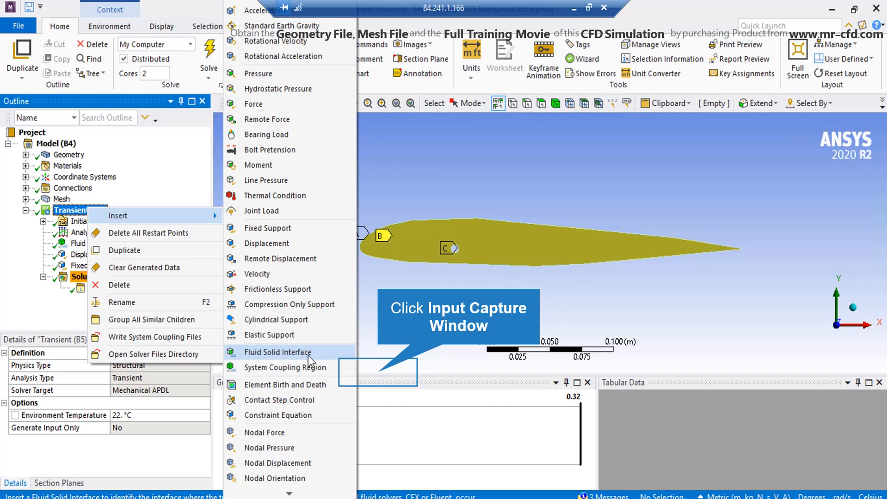
- Dismiss the Insert loads menu without adding a condition to the Transient analysis
left_click(278, 352)
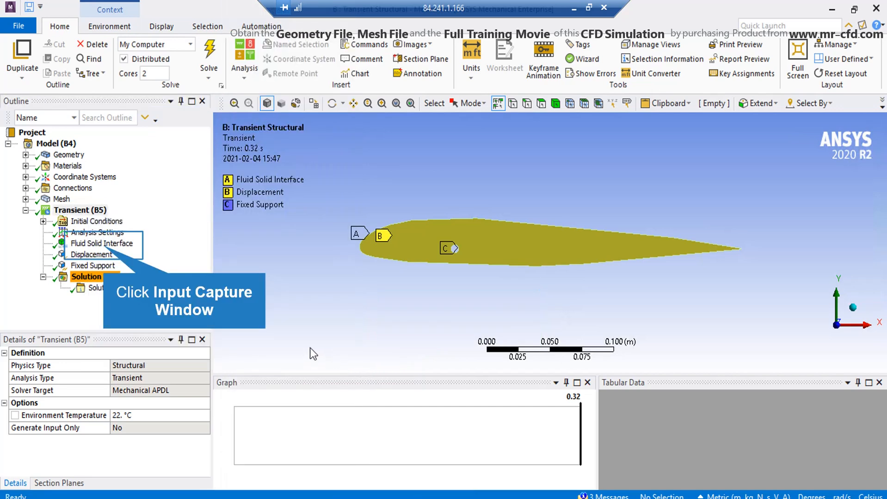
- Show the Fluid Solid Interface scoped to 3 airfoil faces with program-controlled data transfer
left_click(103, 243)
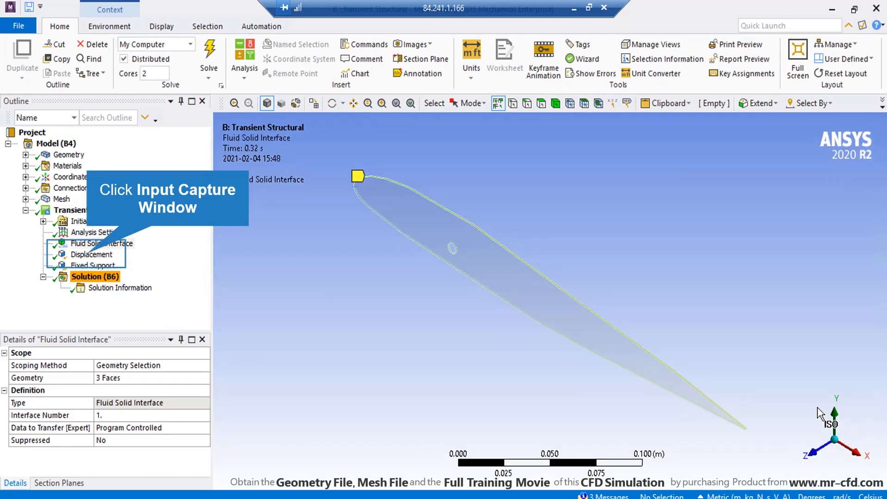
mouse_move(553, 289)
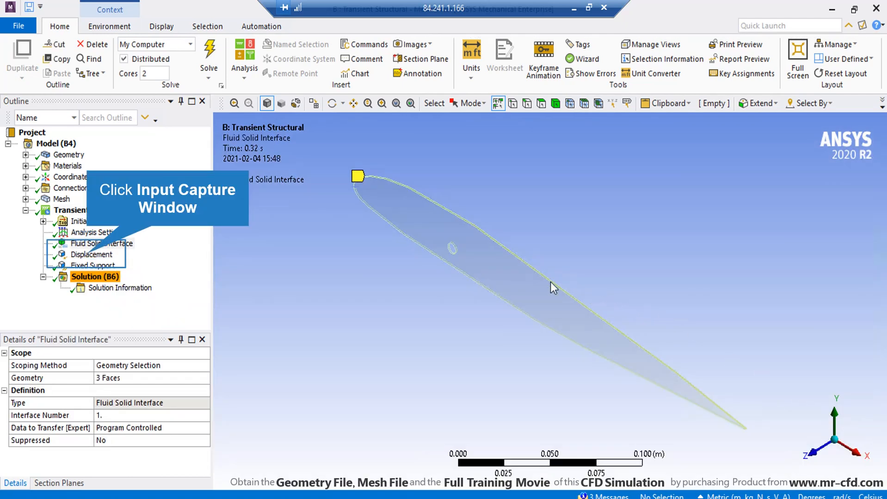
mouse_move(188, 293)
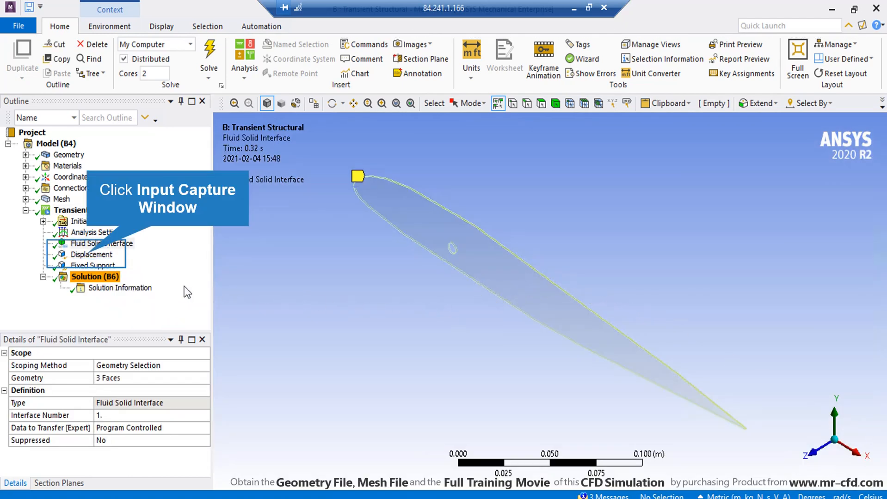
mouse_move(85, 260)
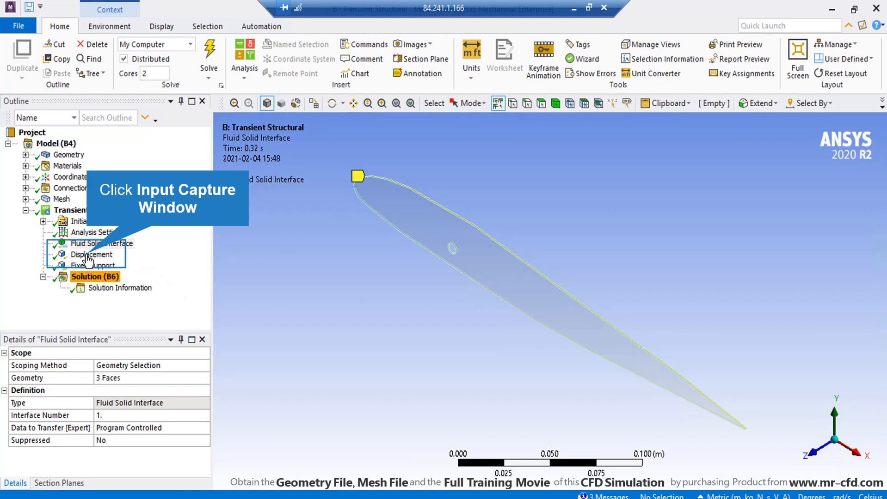
- Show the Displacement condition on 2 airfoil faces: X and Y free, Z 0 m
left_click(92, 255)
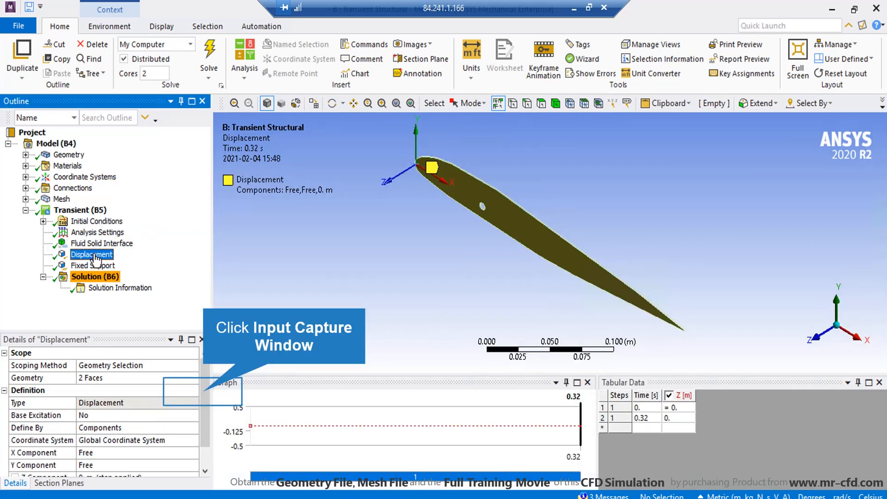
mouse_move(139, 256)
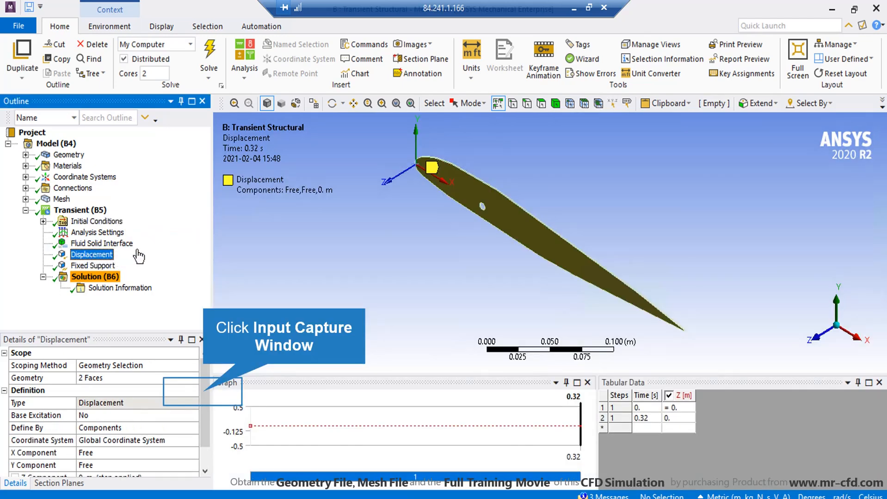
mouse_move(144, 334)
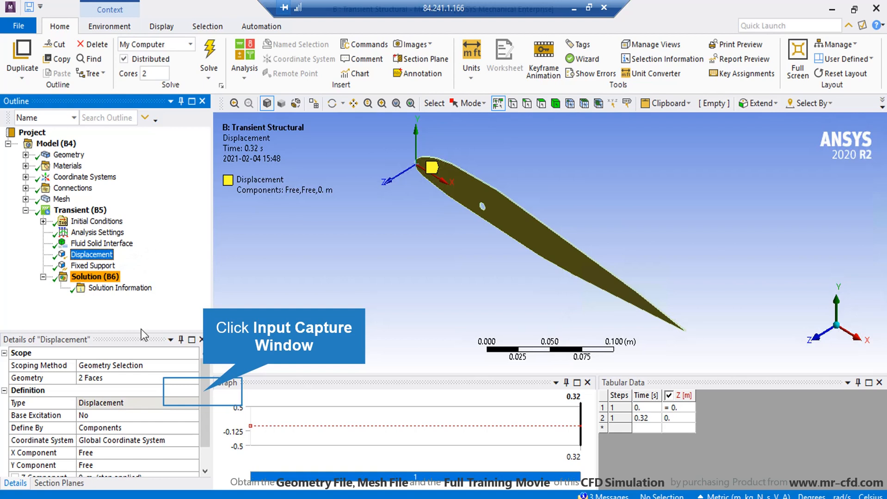
mouse_move(206, 398)
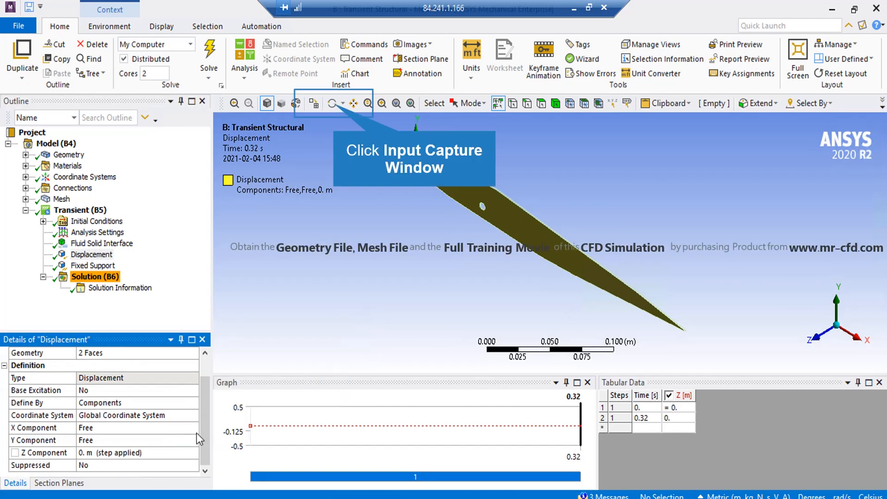
mouse_move(378, 254)
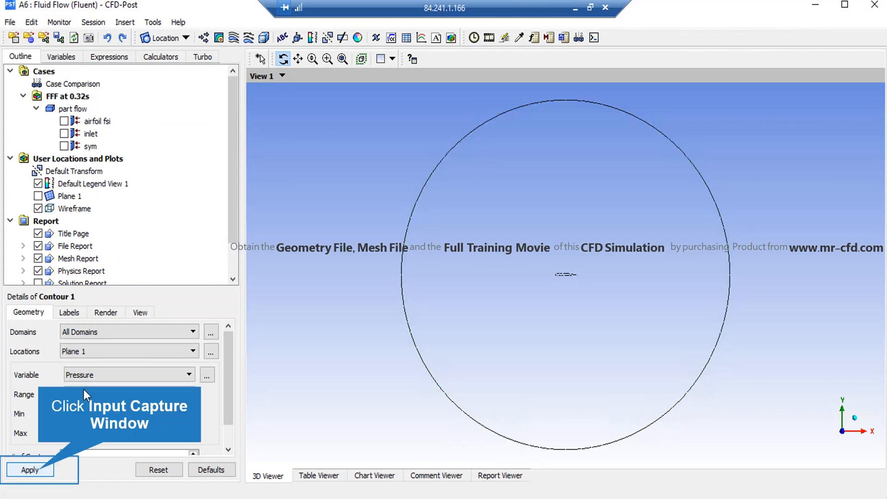
mouse_move(59, 444)
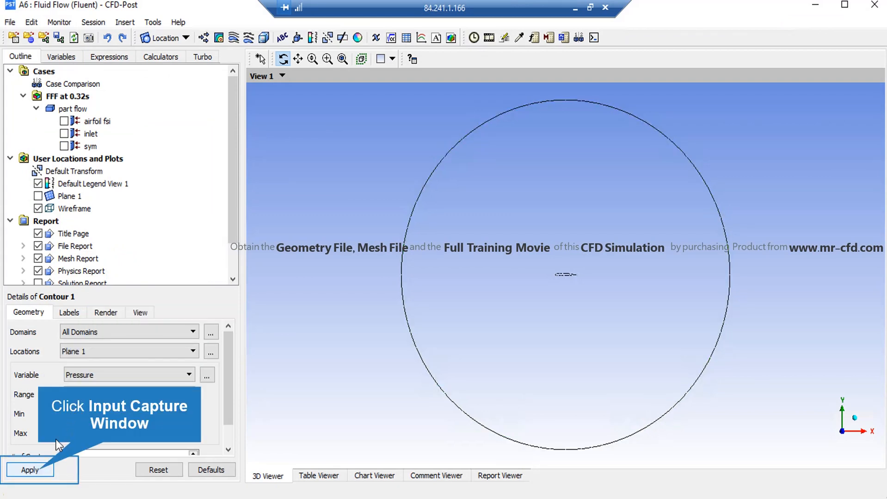
- Apply the Pressure contour on Plane 1 (about -87,097 to 80,223 Pa) and list other variables
left_click(30, 470)
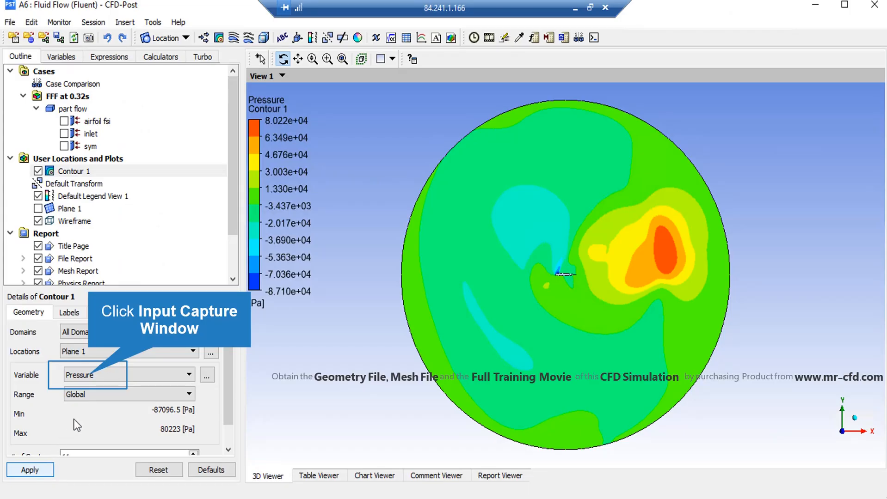
left_click(184, 374)
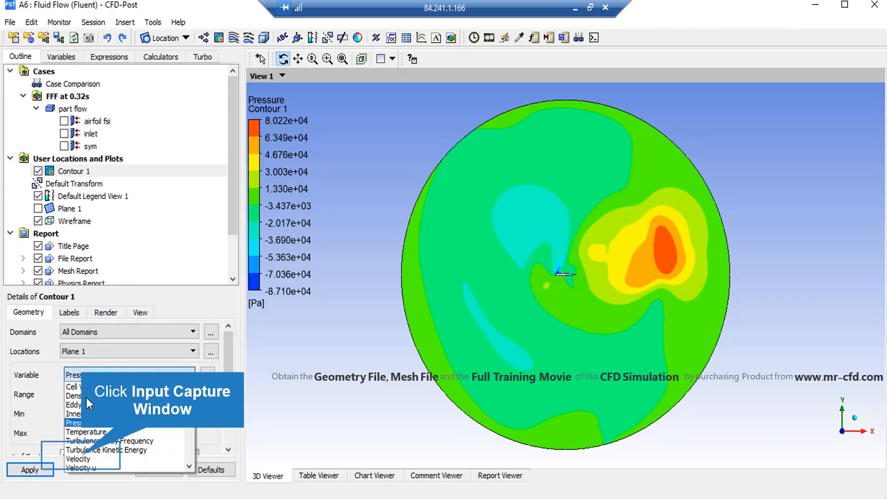